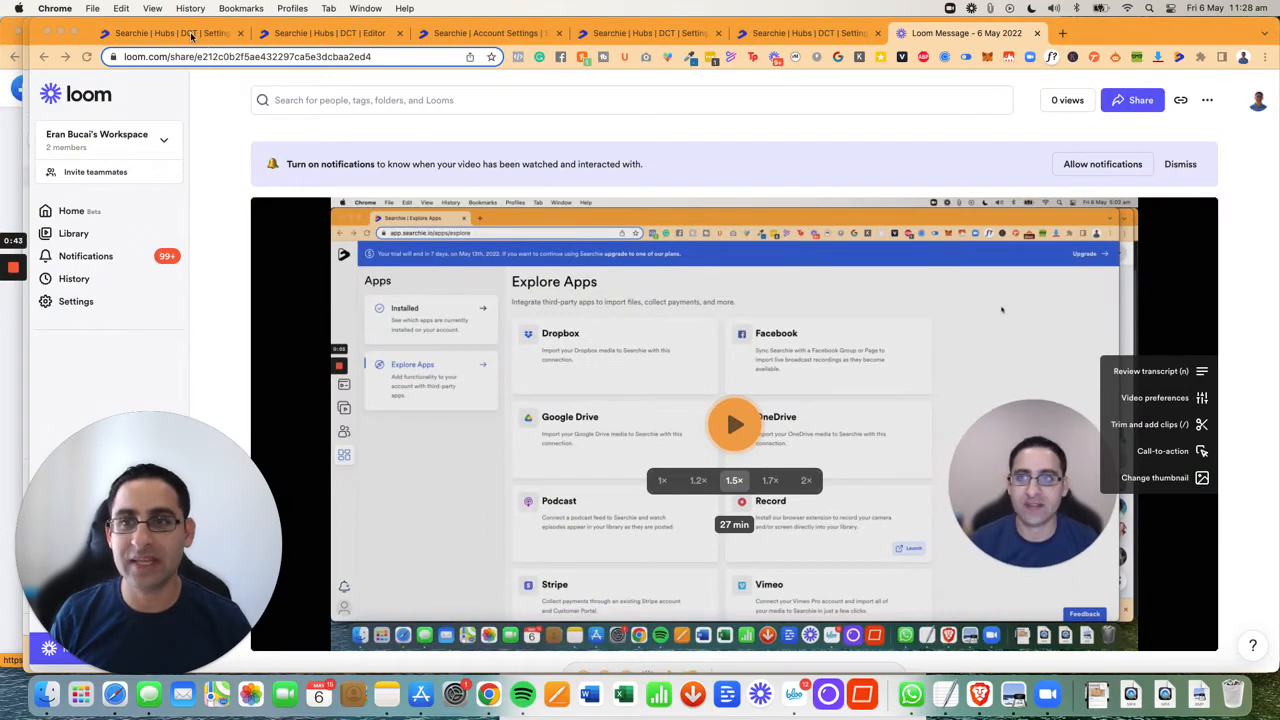
- Show the hub editor's Filter Audience segment filtering by the Dot Com Truths billing plan
left_click(160, 32)
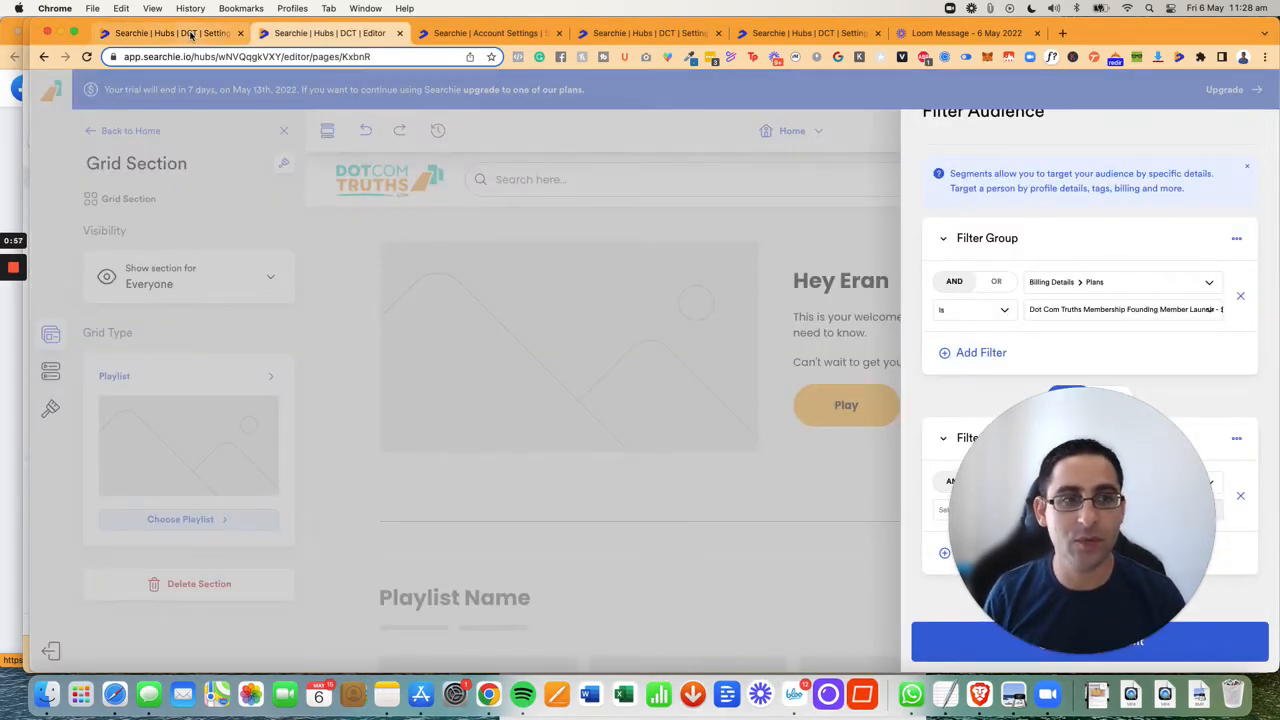
- Show the hub's Privacy settings set to private with the account menu's Searchie 1.0 switch visible
left_click(170, 32)
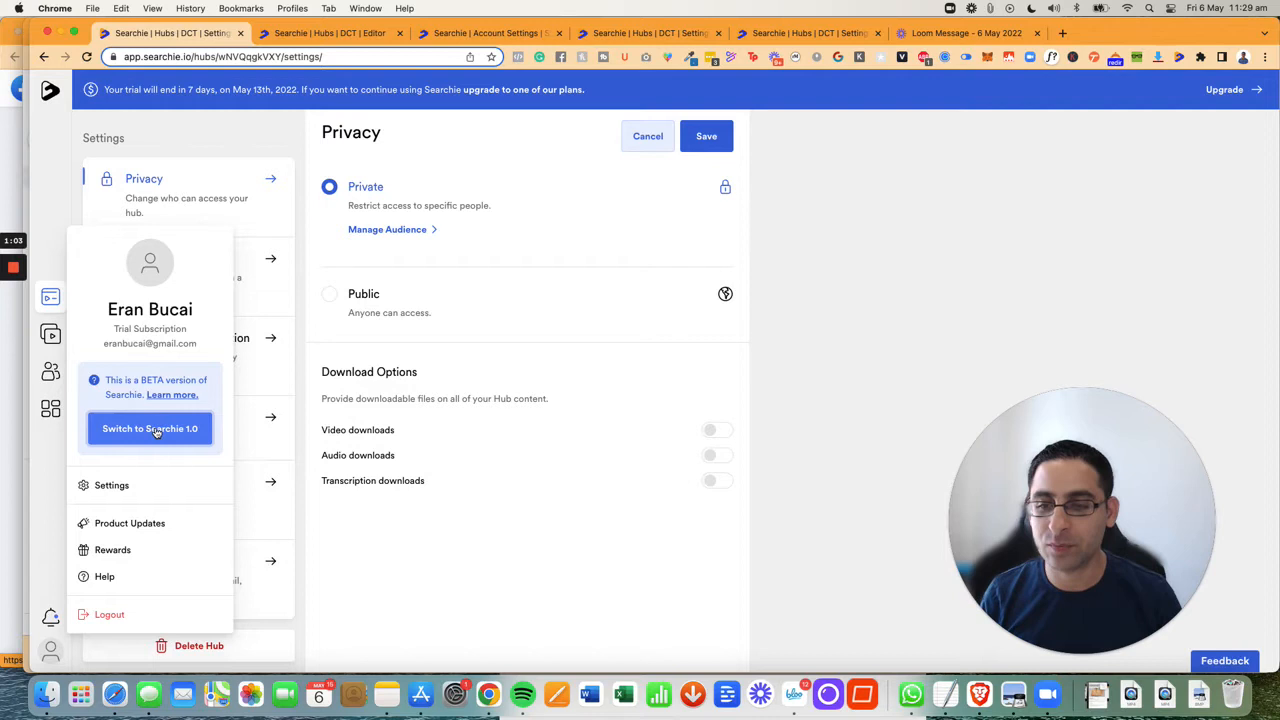
mouse_move(172, 376)
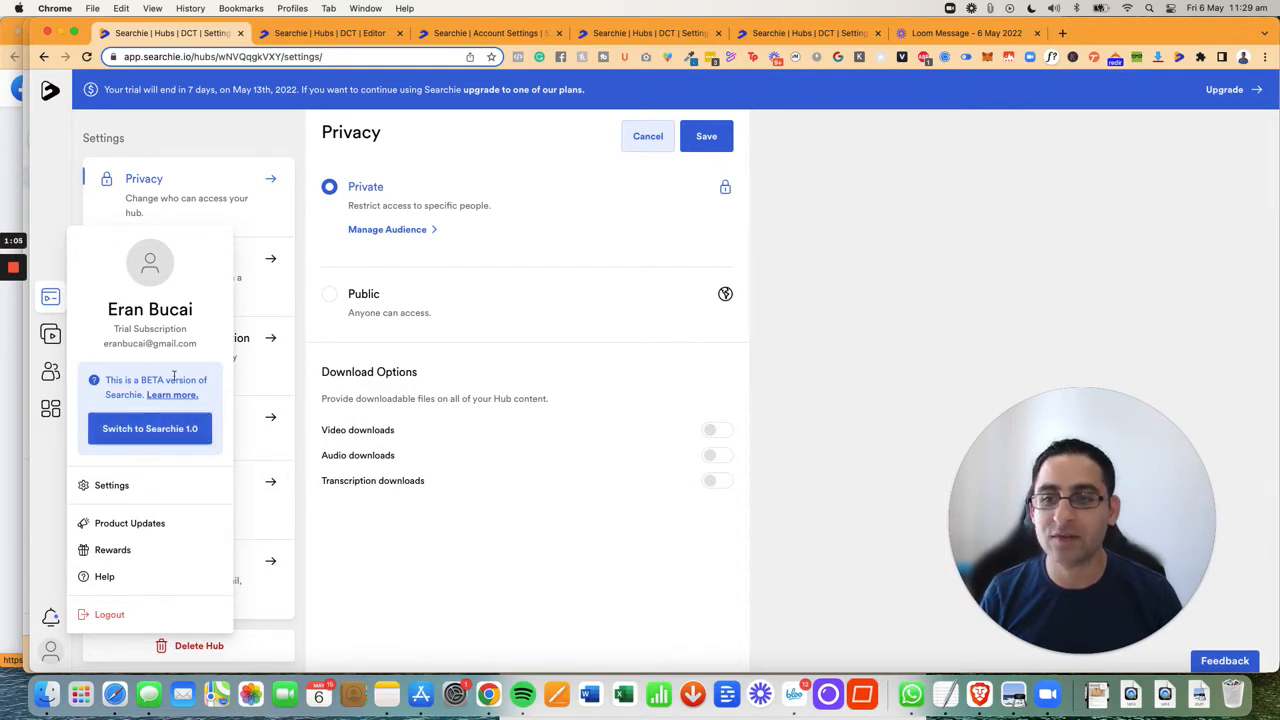
mouse_move(802, 384)
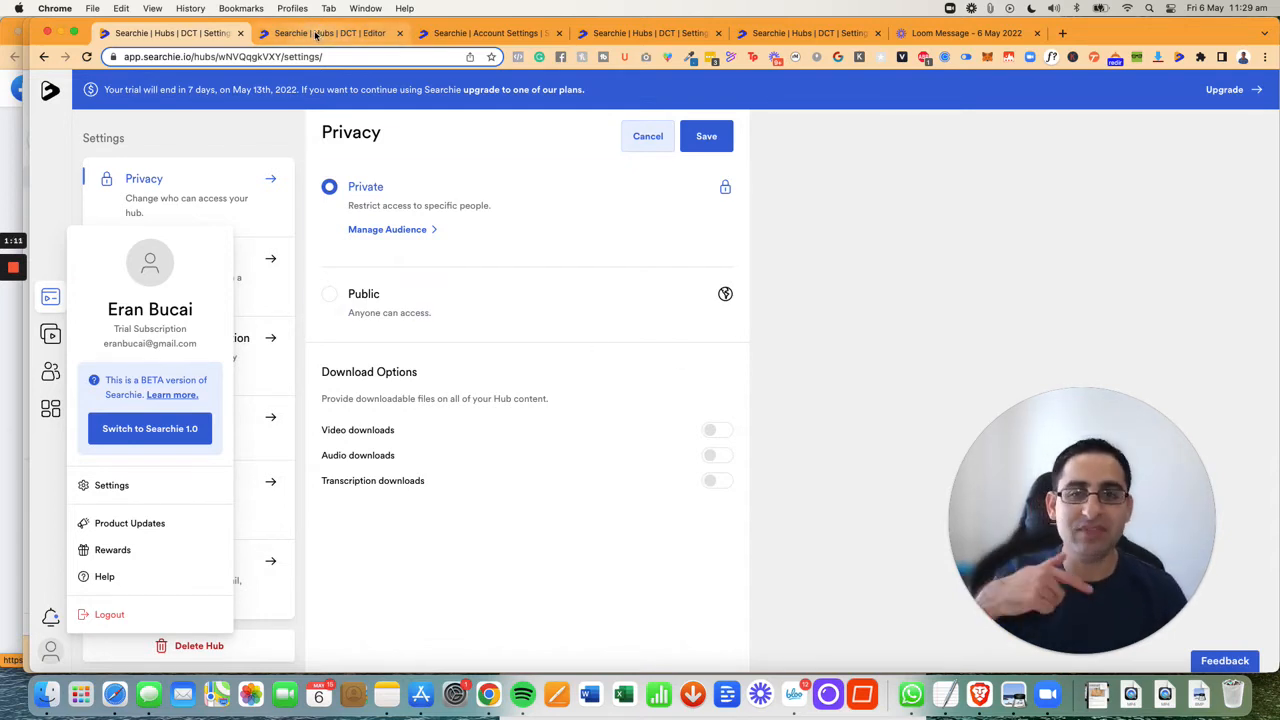
mouse_move(330, 32)
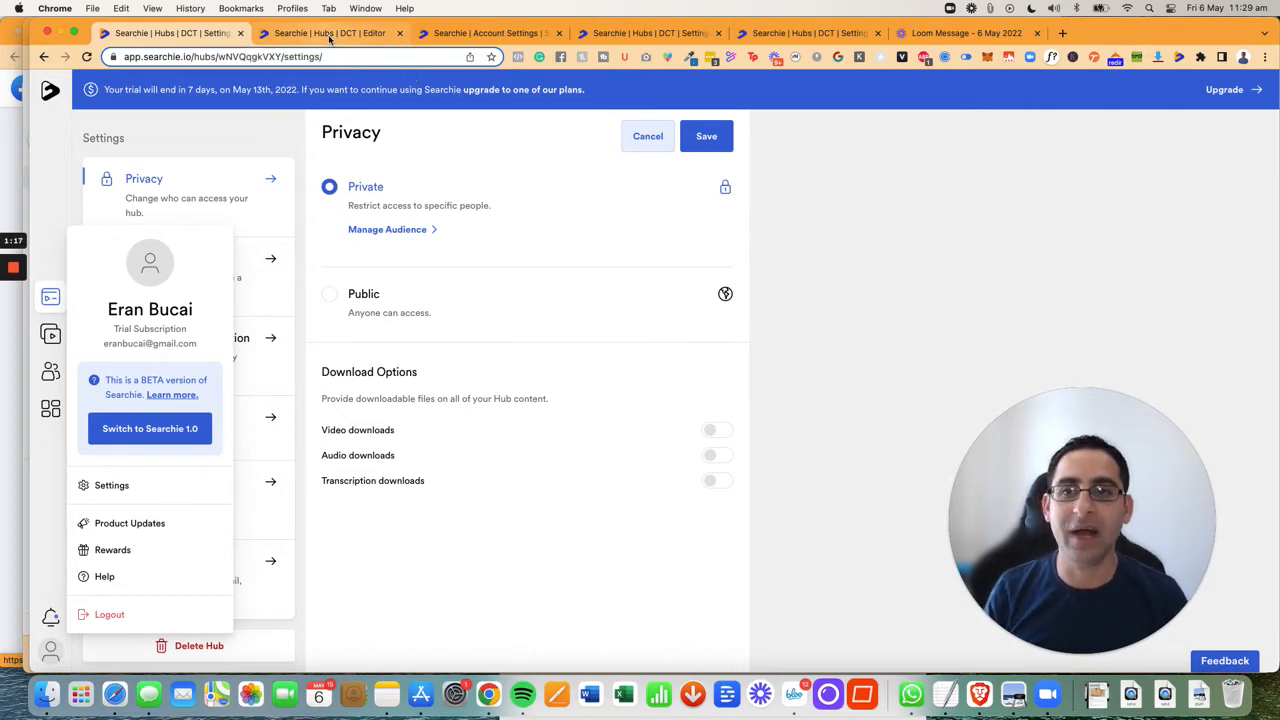
- Browse the payment plan list and keep the Dot Com Truths founding member plan as the filter
left_click(330, 32)
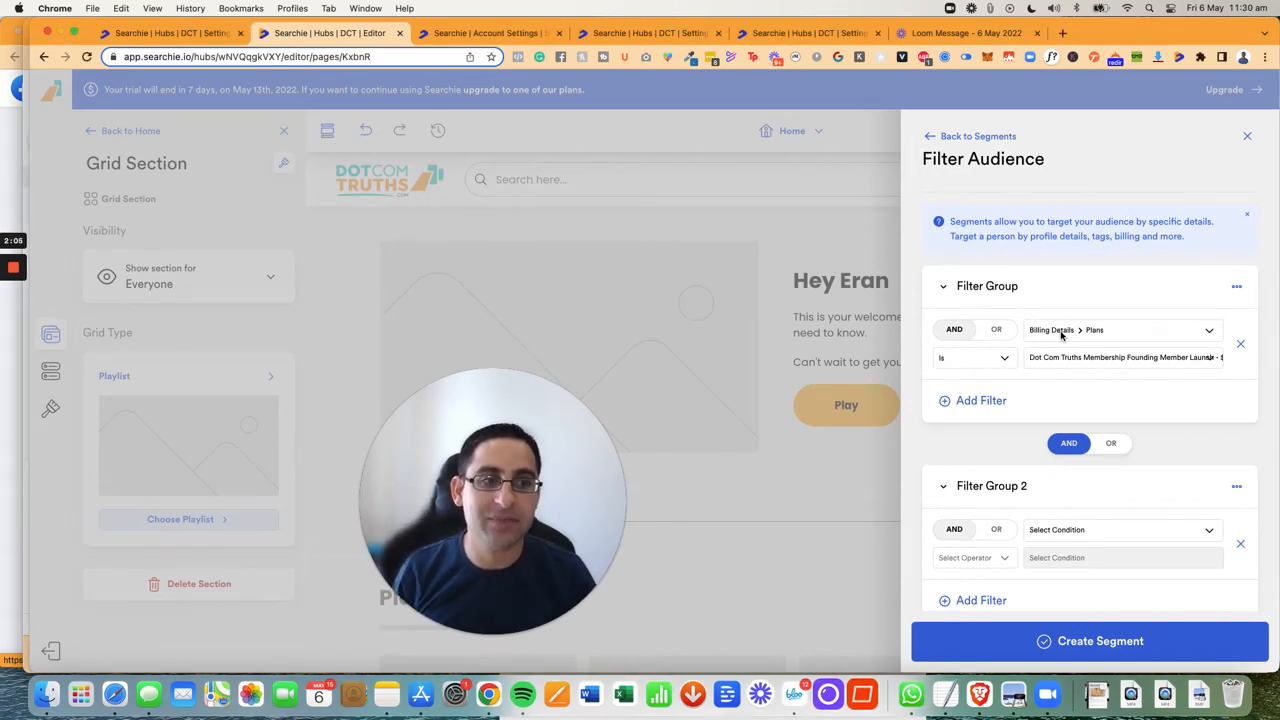
left_click(1120, 356)
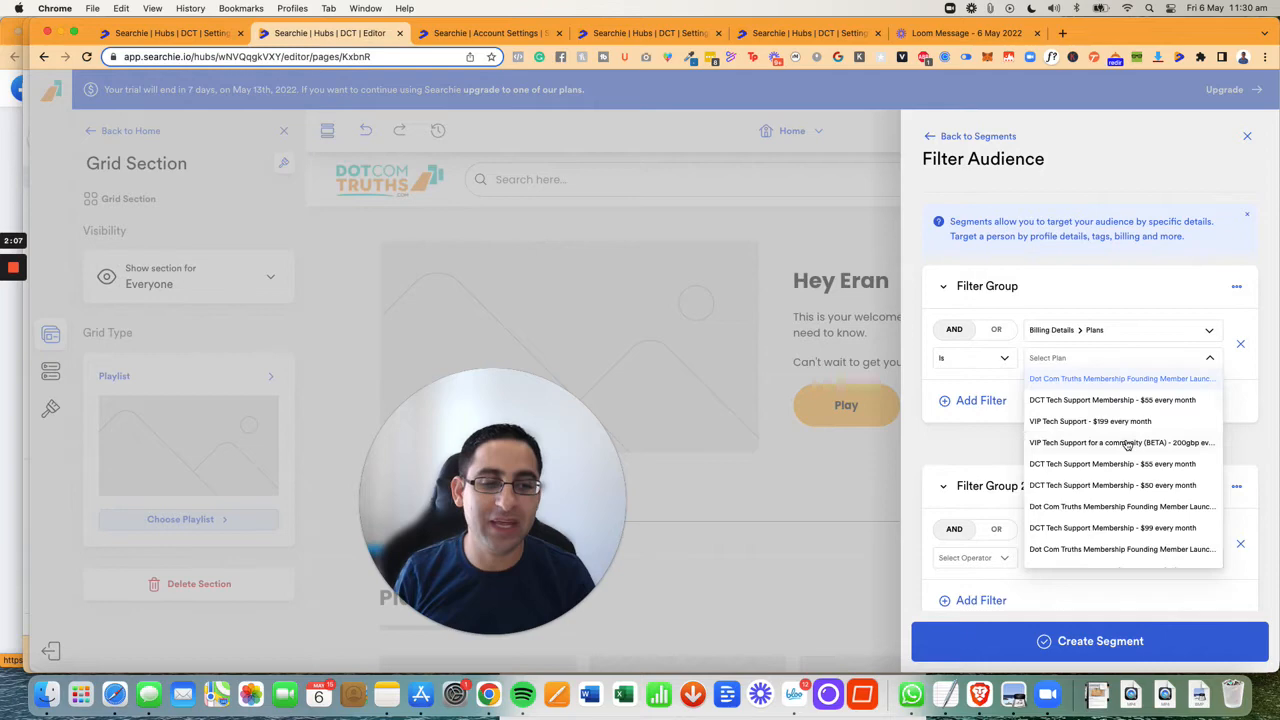
scroll("down", 3)
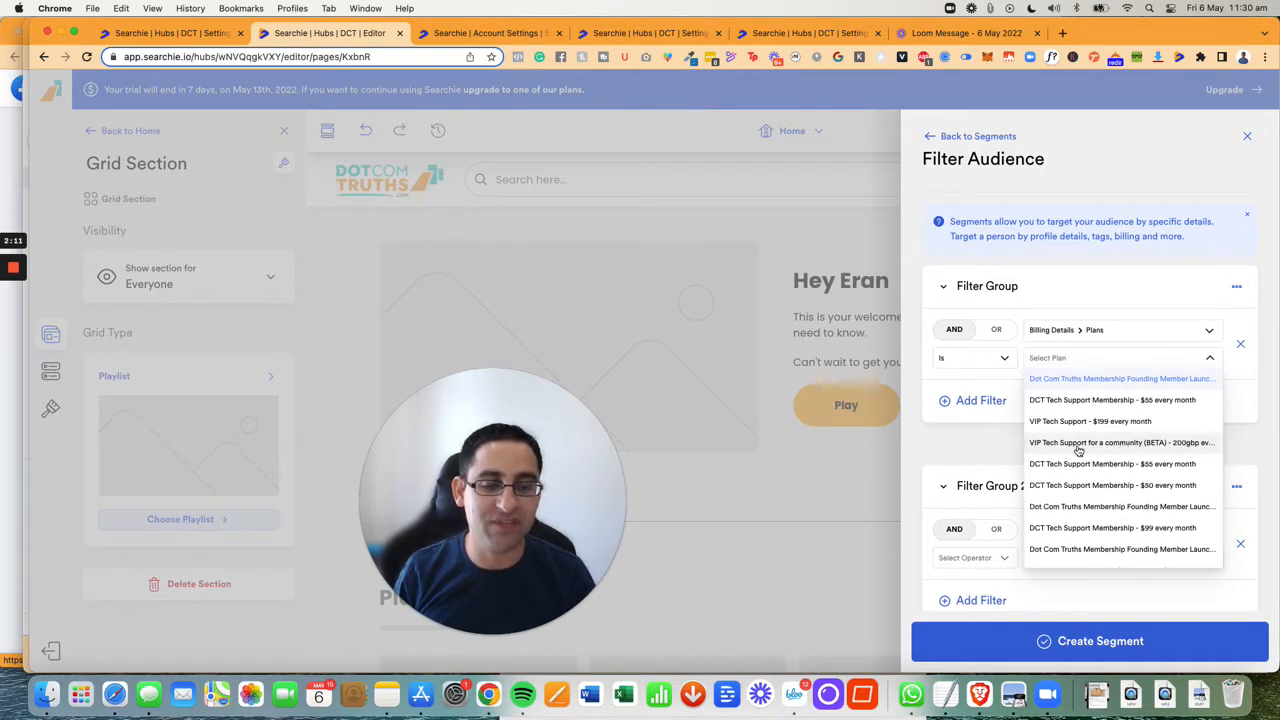
left_click(1120, 378)
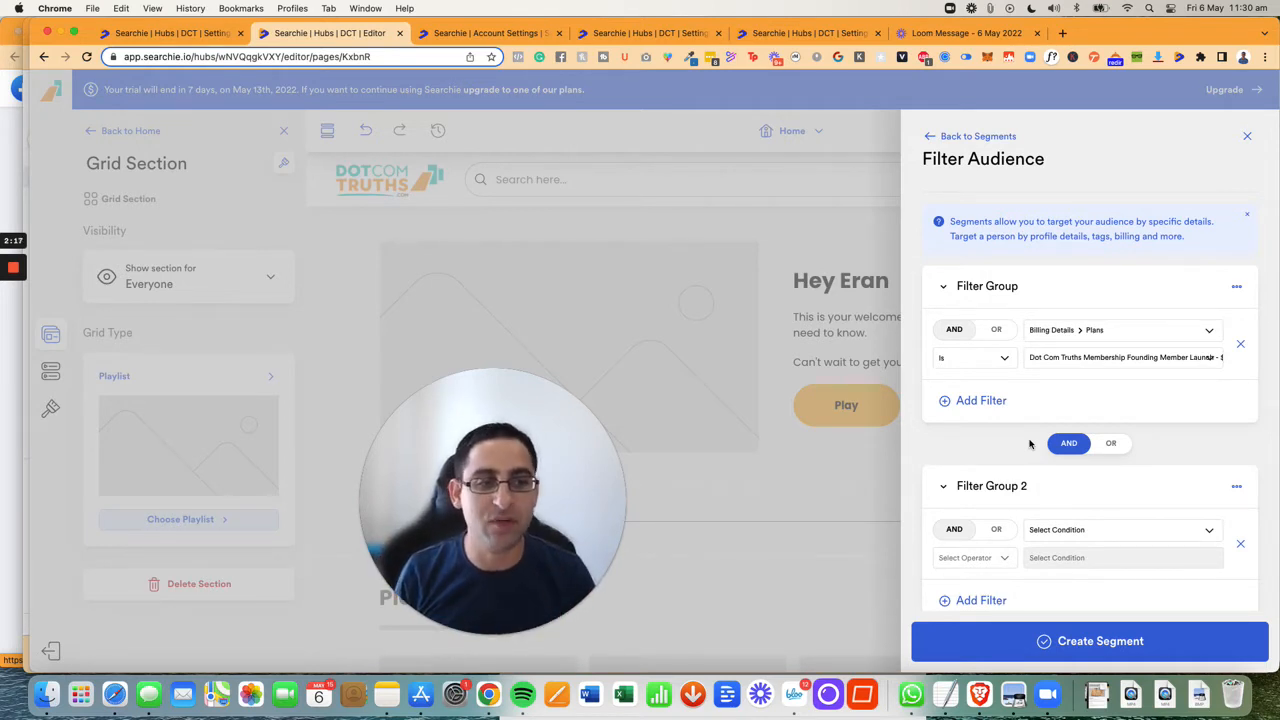
mouse_move(976, 300)
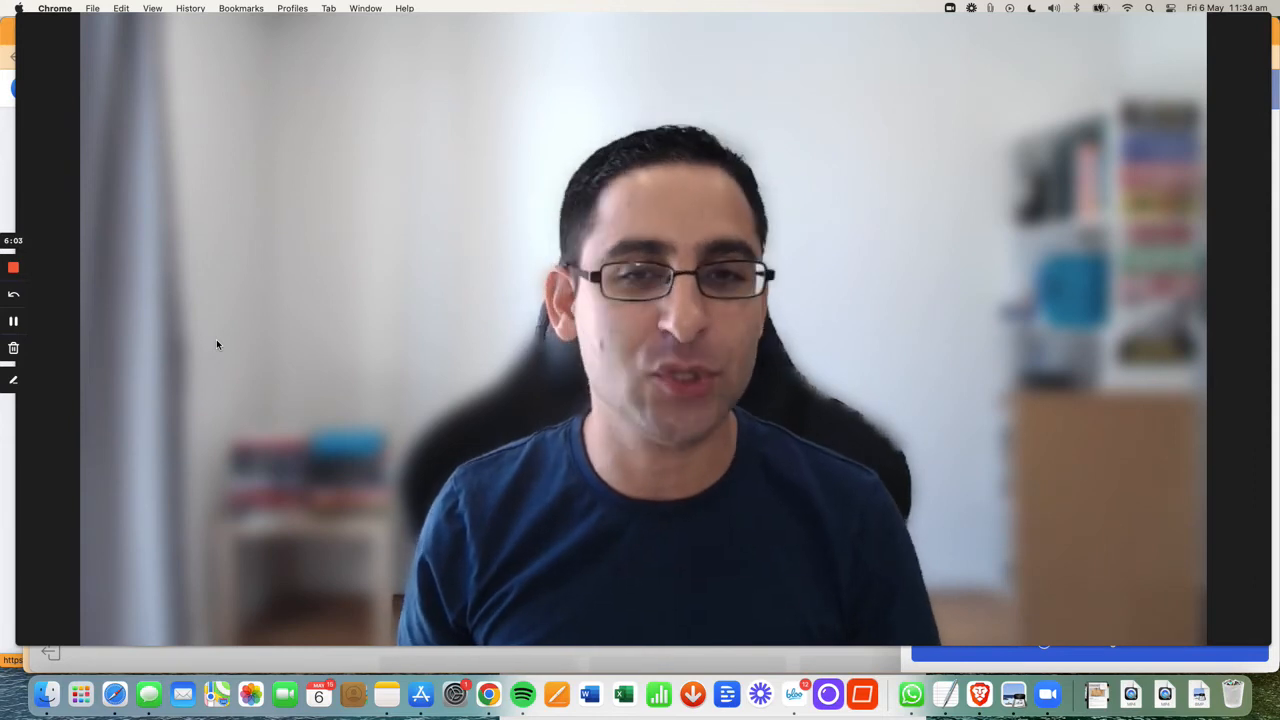
mouse_move(258, 228)
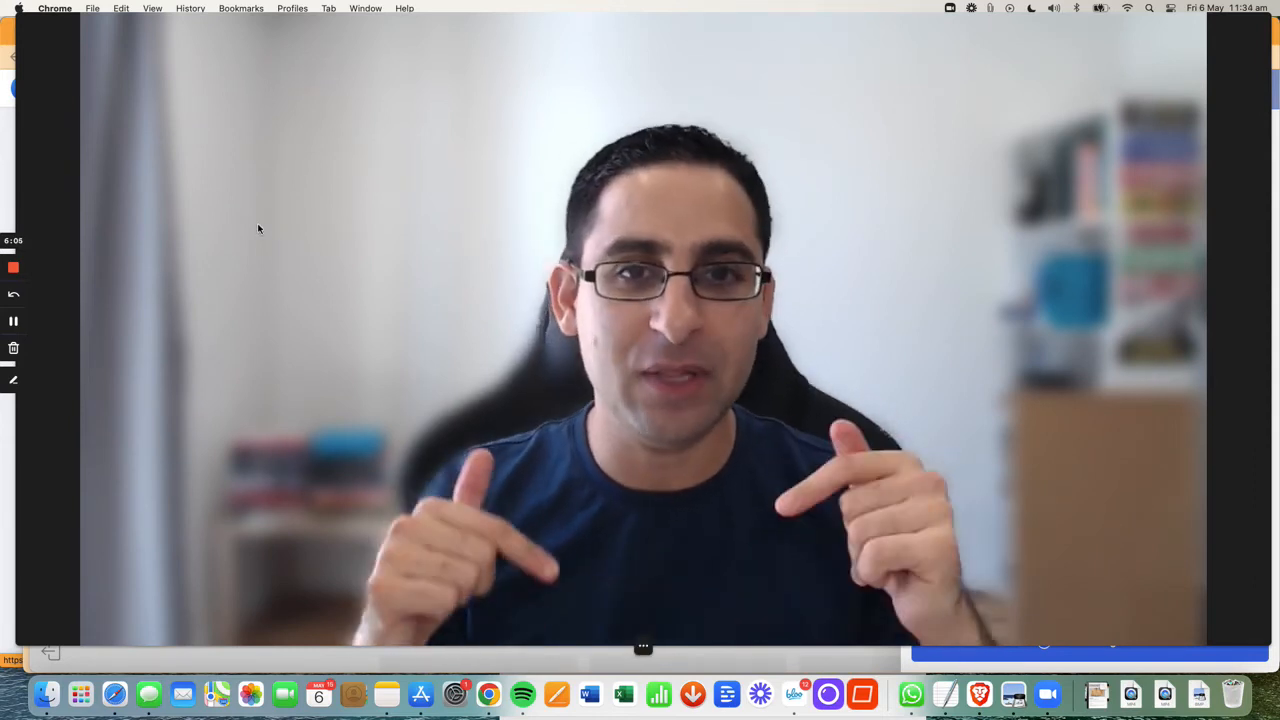